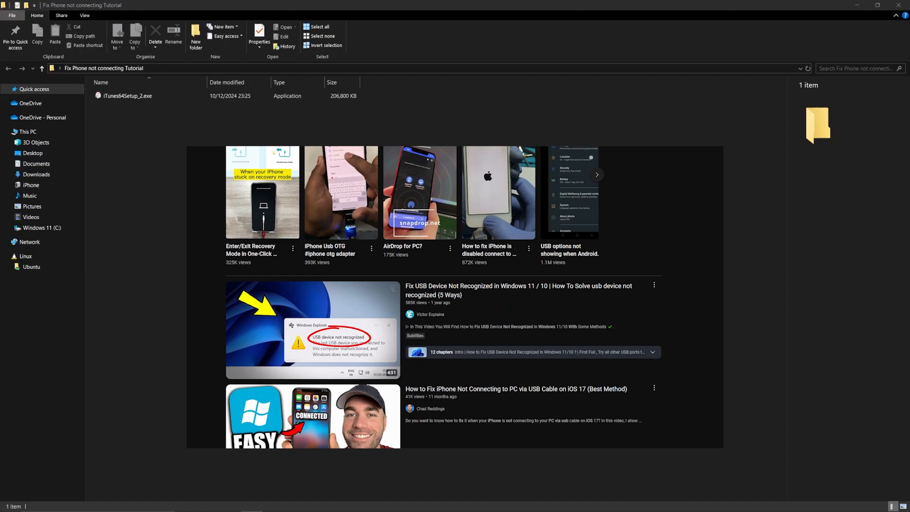
- Extract AppleMobileDeviceSupport64.msi from iTunes64Setup_2.exe via 7-Zip Open archive into the tutorial folder
scroll("down", 3)
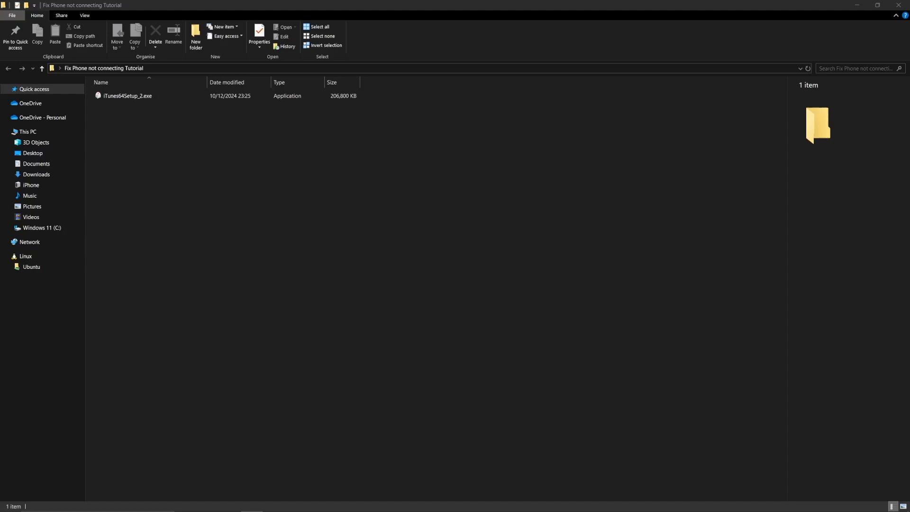
mouse_move(148, 124)
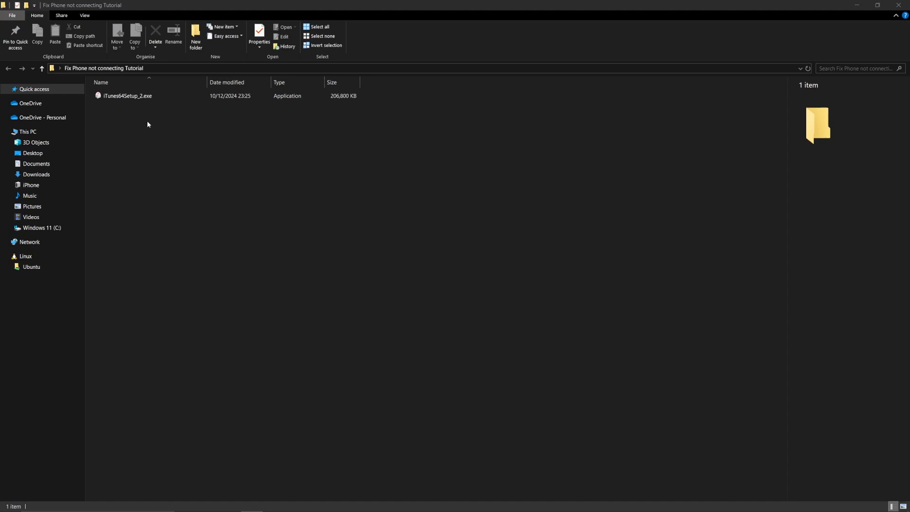
right_click(128, 97)
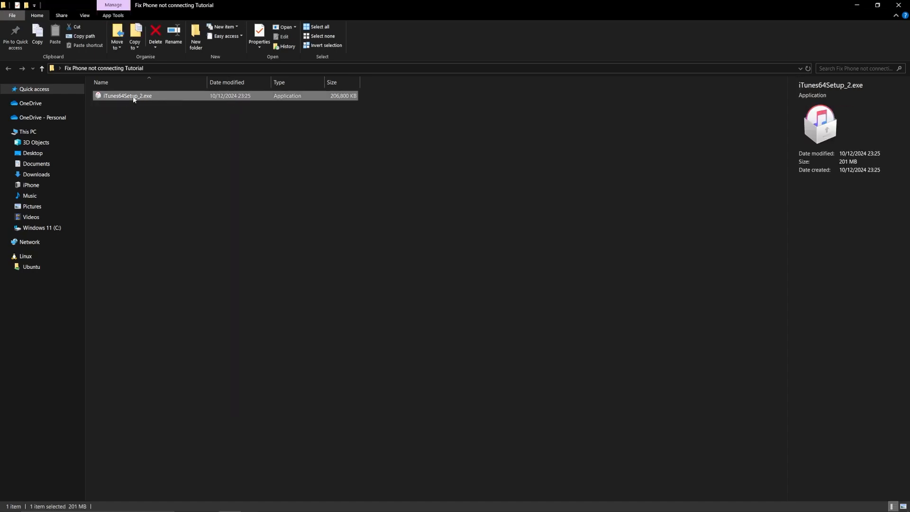
right_click(132, 96)
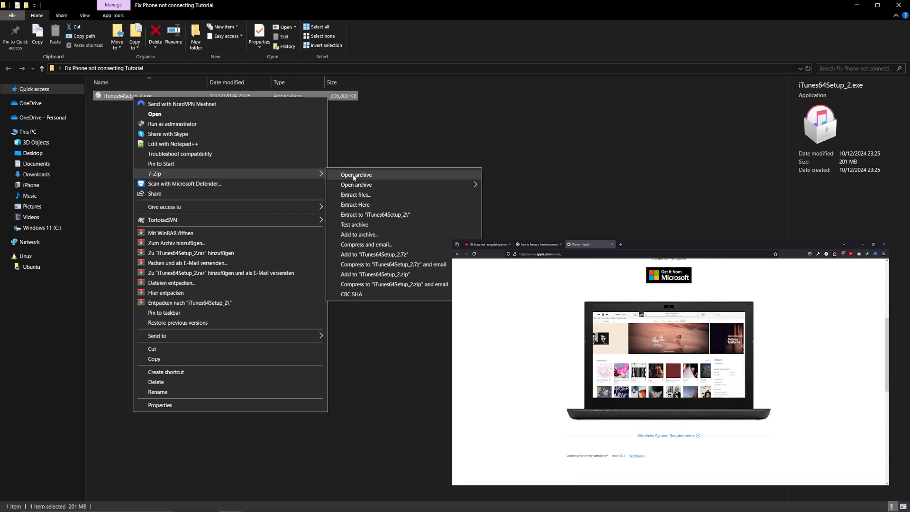
left_click(356, 174)
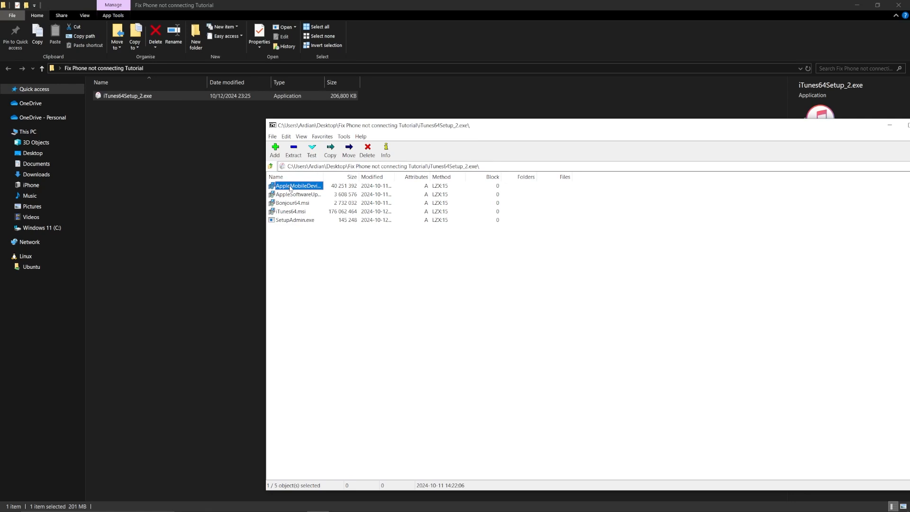
mouse_move(214, 172)
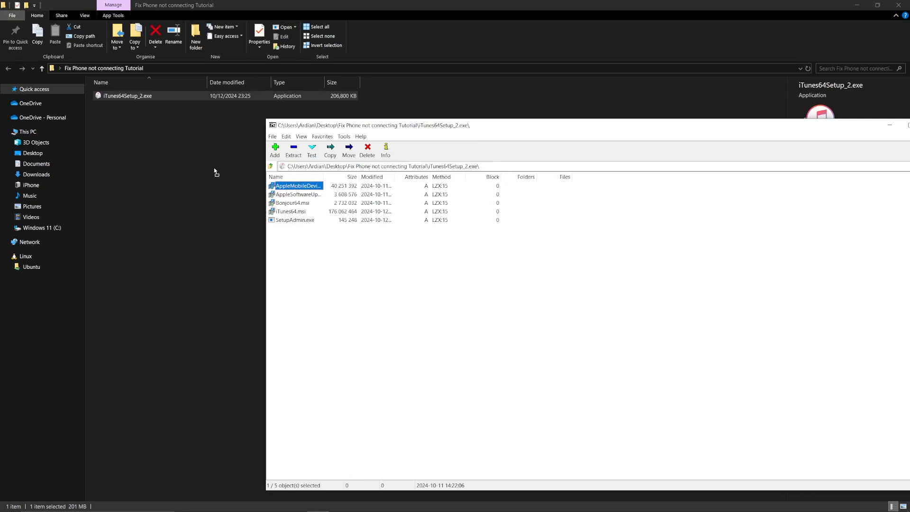
left_click(293, 149)
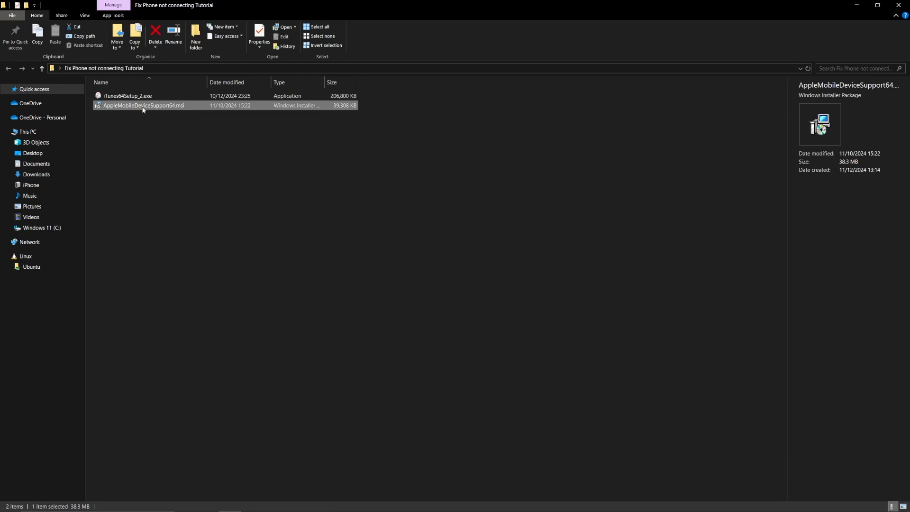
- Extract usbaapl64.cat, .inf, .sys and usbaaplrc.dll from the msi via 7-Zip into the tutorial folder
right_click(145, 108)
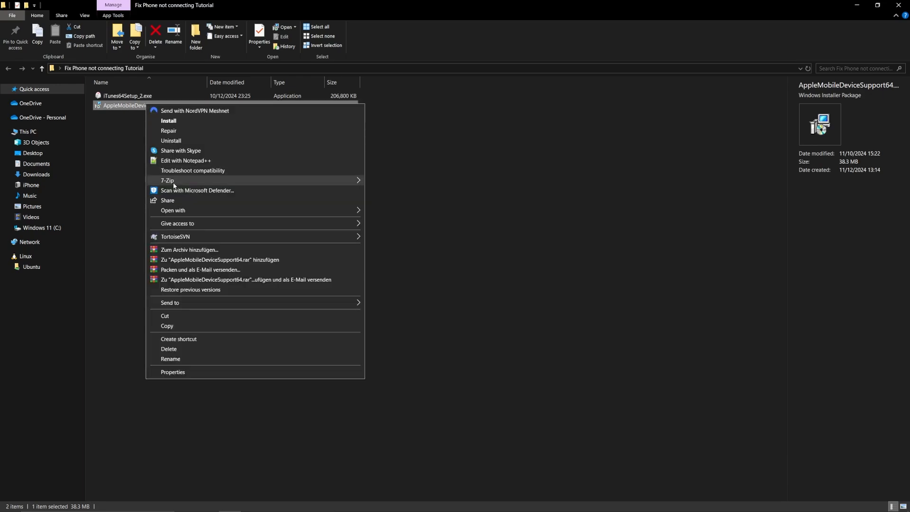
left_click(167, 180)
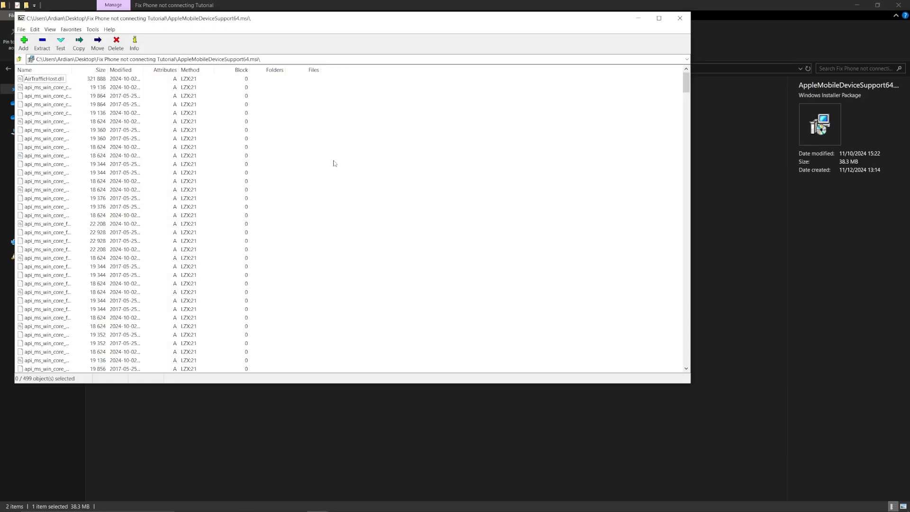
scroll("down", 3)
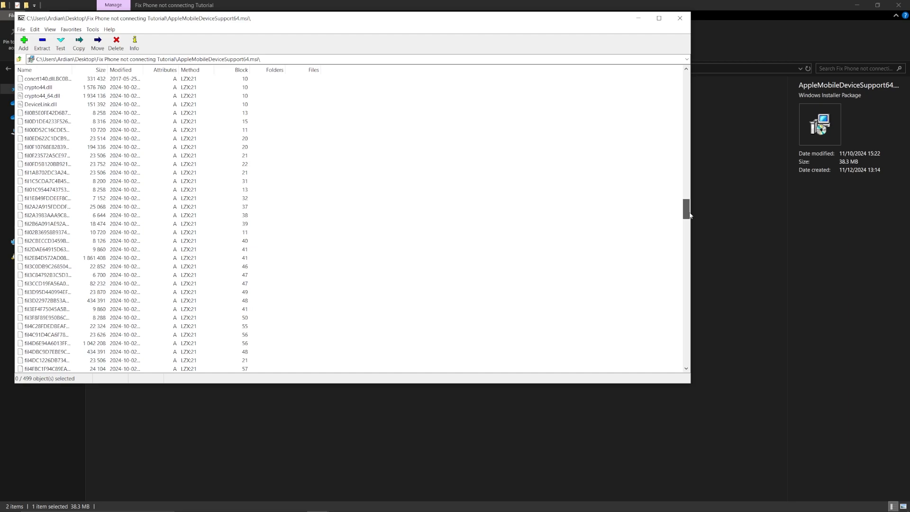
scroll("down", 3)
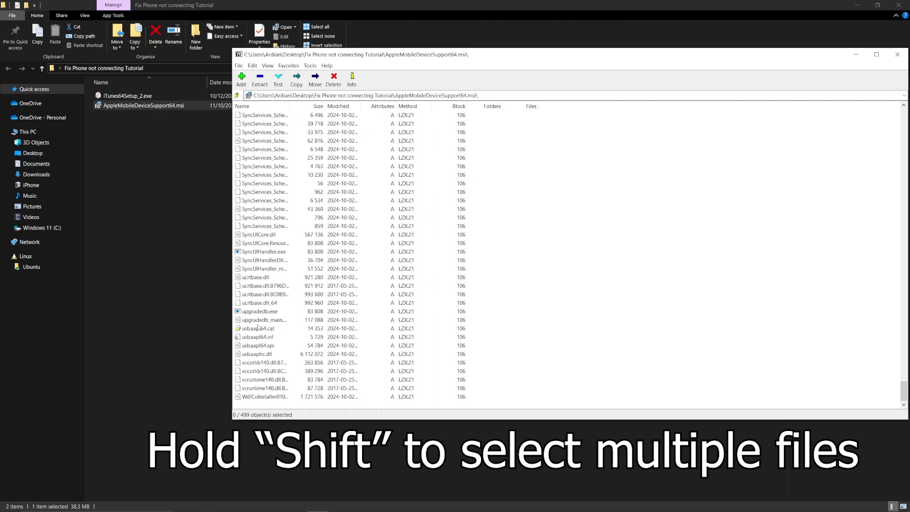
left_click(257, 328)
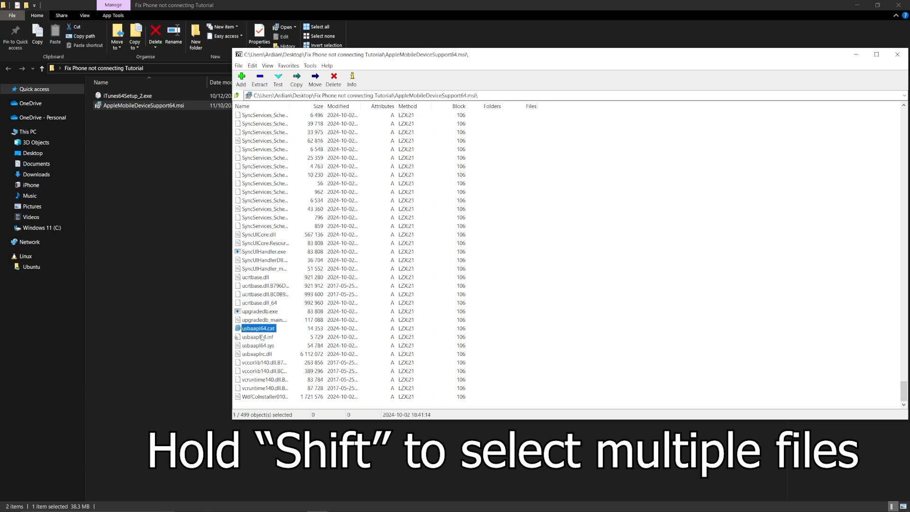
left_click(255, 354)
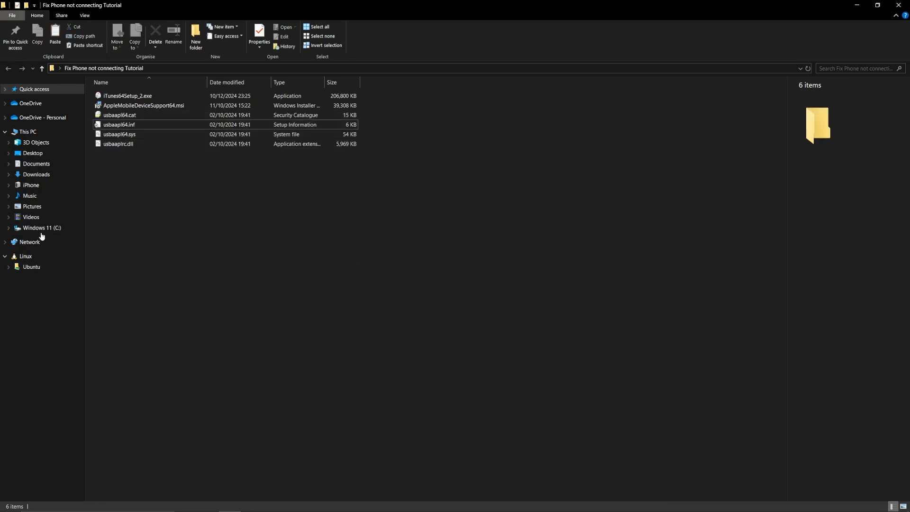
- Navigate to C:\Program Files\Common Files\Apple\Mobile Device Support containing the Drivers folder
left_click(43, 227)
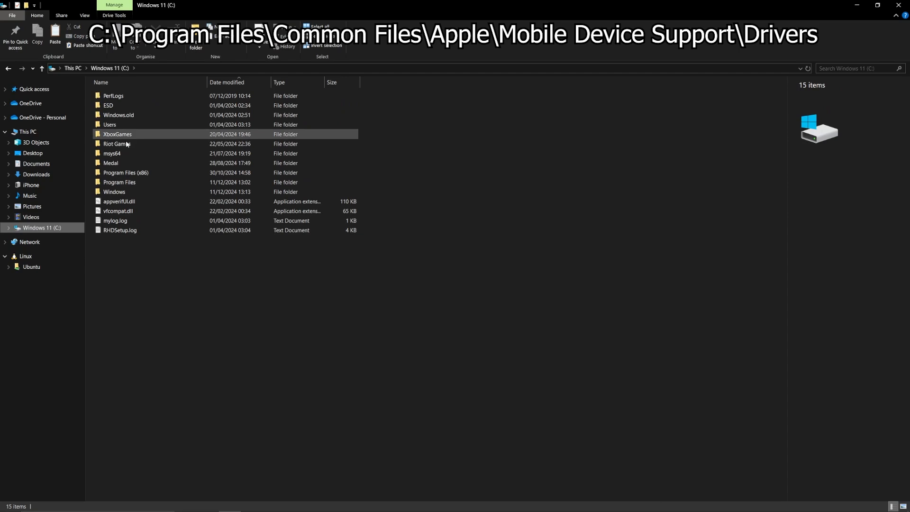
double_click(119, 182)
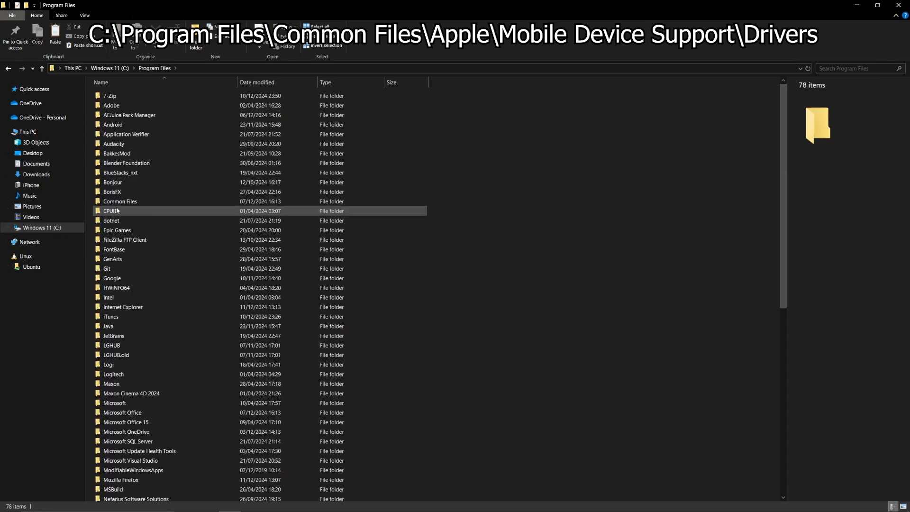
double_click(120, 202)
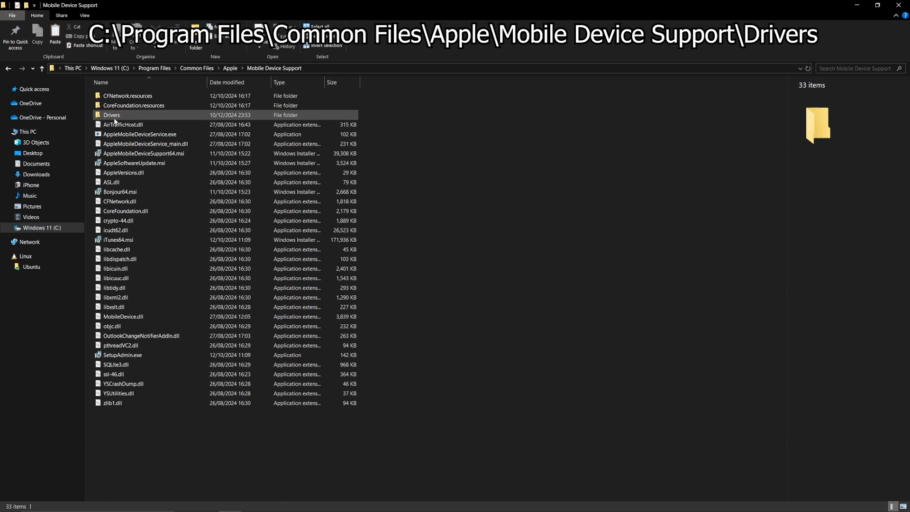
left_click(112, 114)
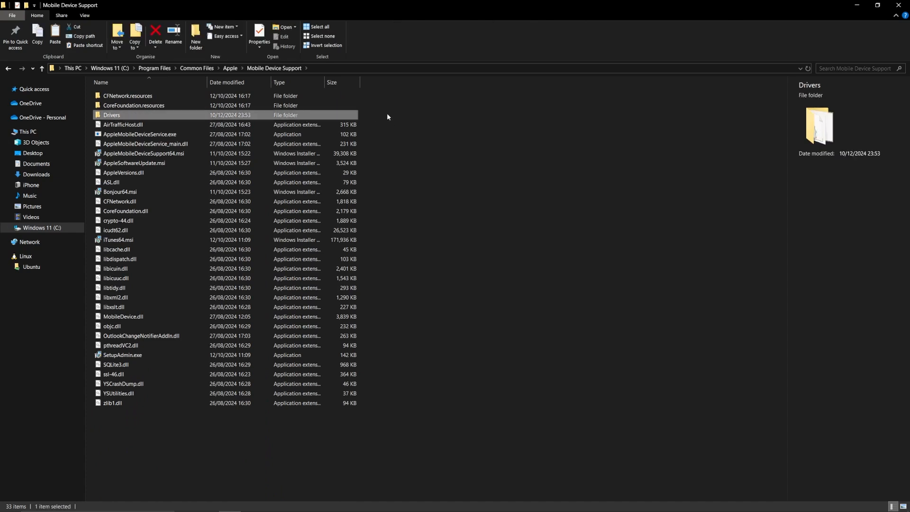
right_click(387, 116)
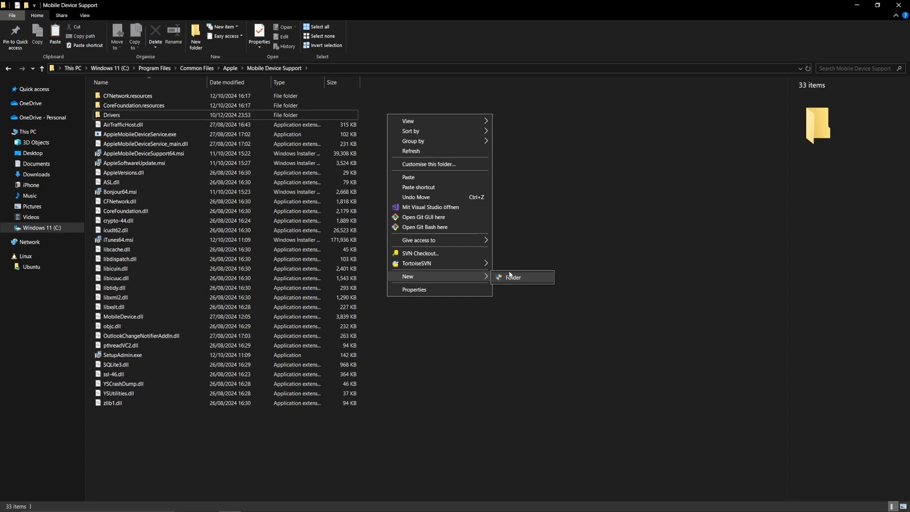
left_click(513, 277)
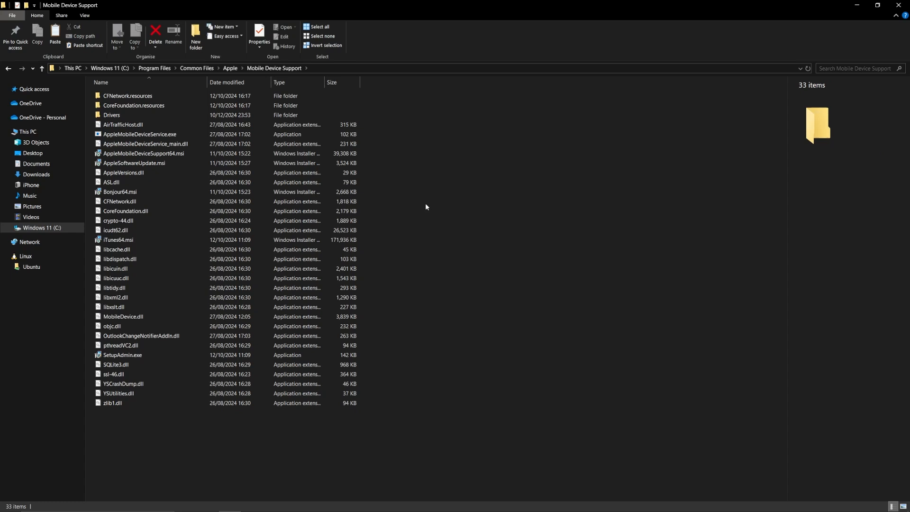
- Paste the four copied usbaapl64 driver files into the Drivers folder
double_click(111, 114)
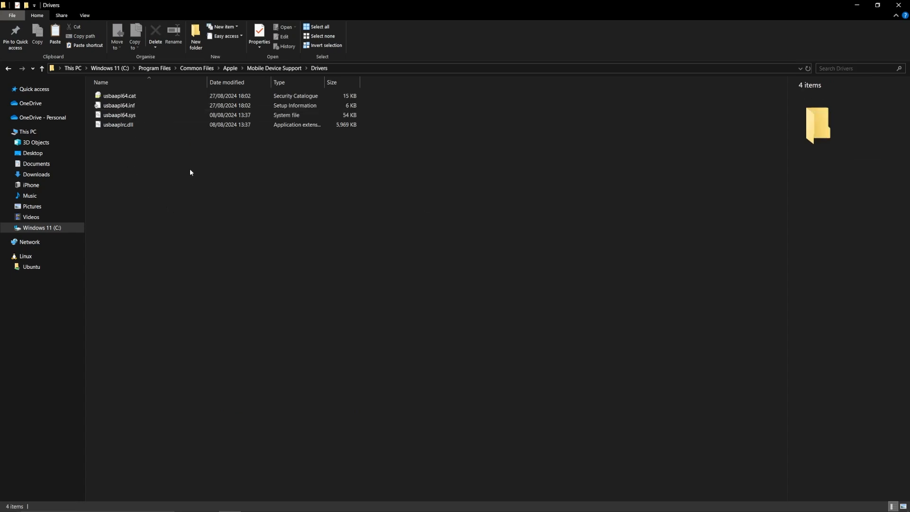
right_click(191, 172)
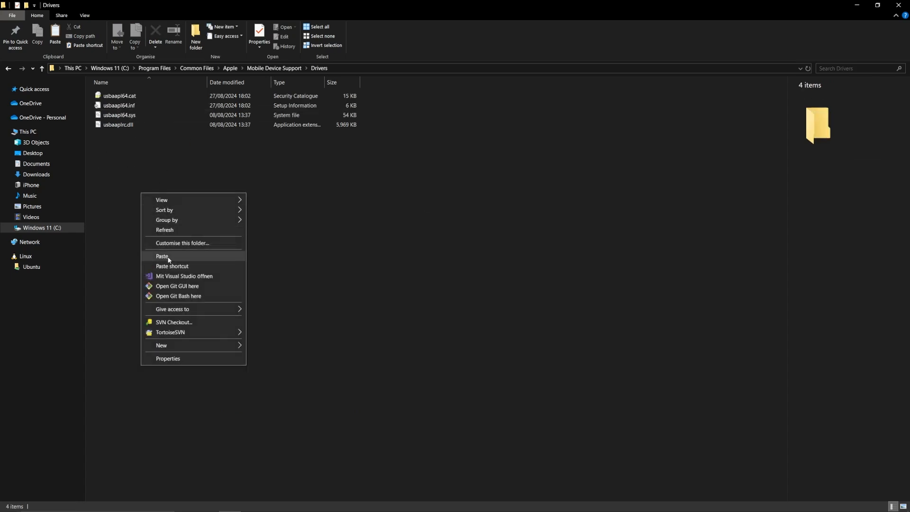
left_click(162, 256)
type("device")
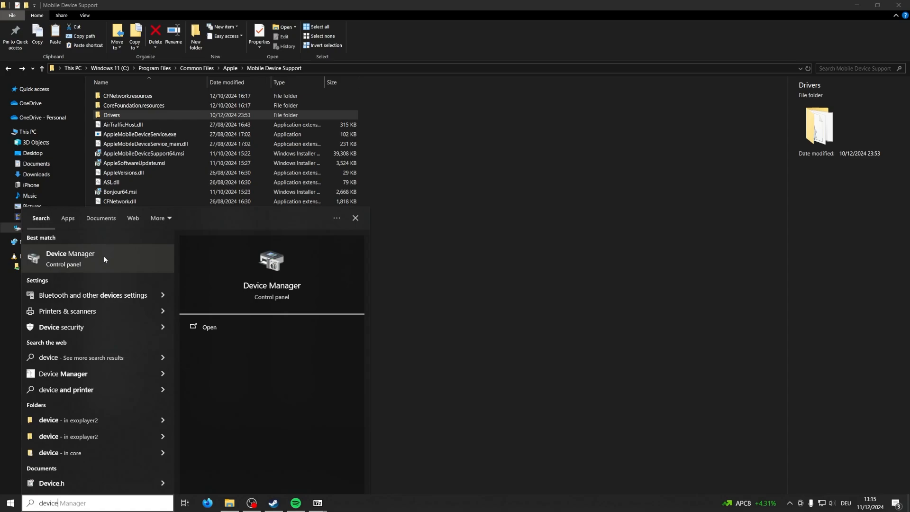
- Launch Device Manager and start Update driver for Apple Mobile Device USB Driver under USB controllers
left_click(70, 259)
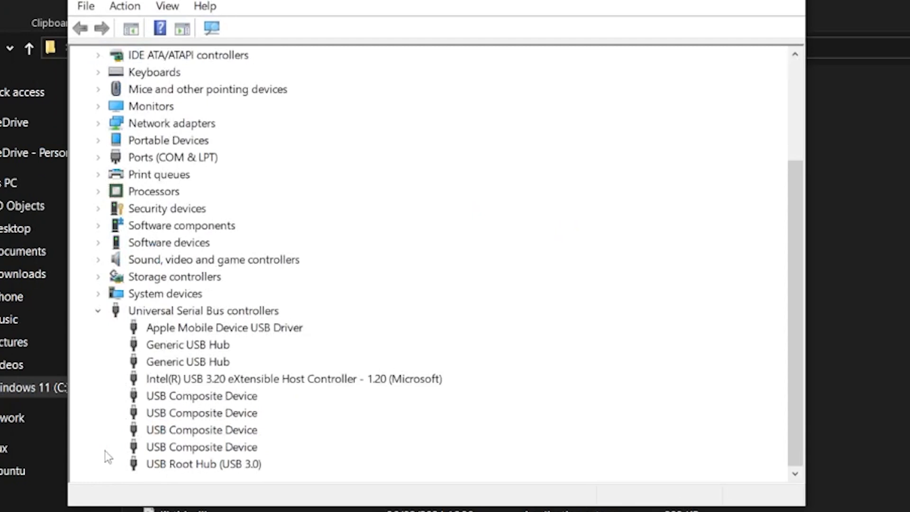
left_click(224, 327)
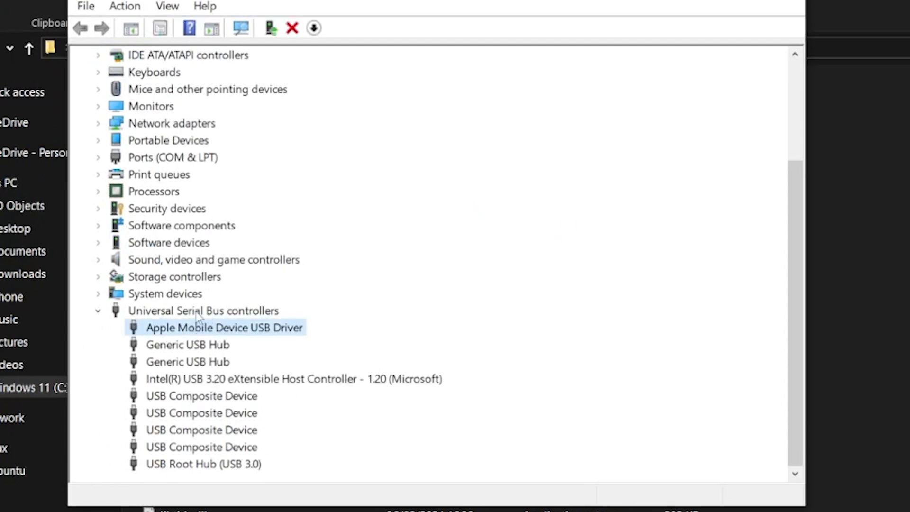
mouse_move(200, 334)
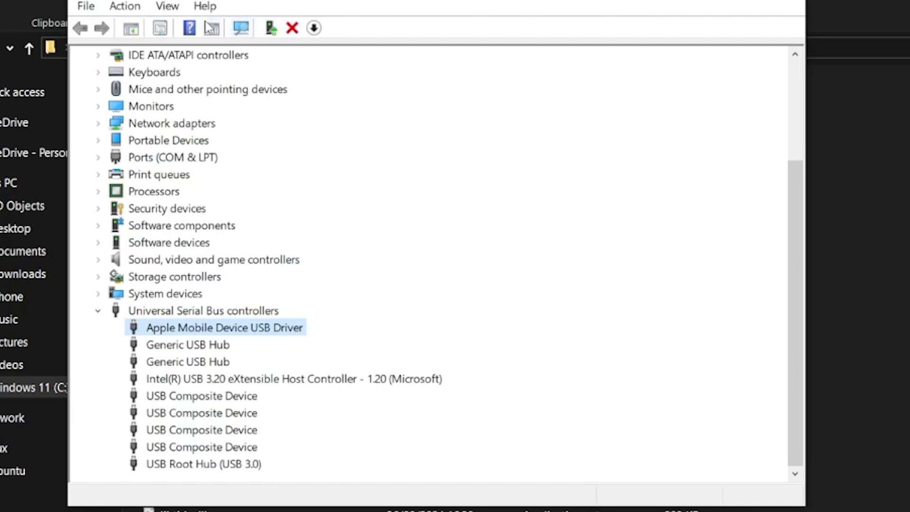
left_click(167, 6)
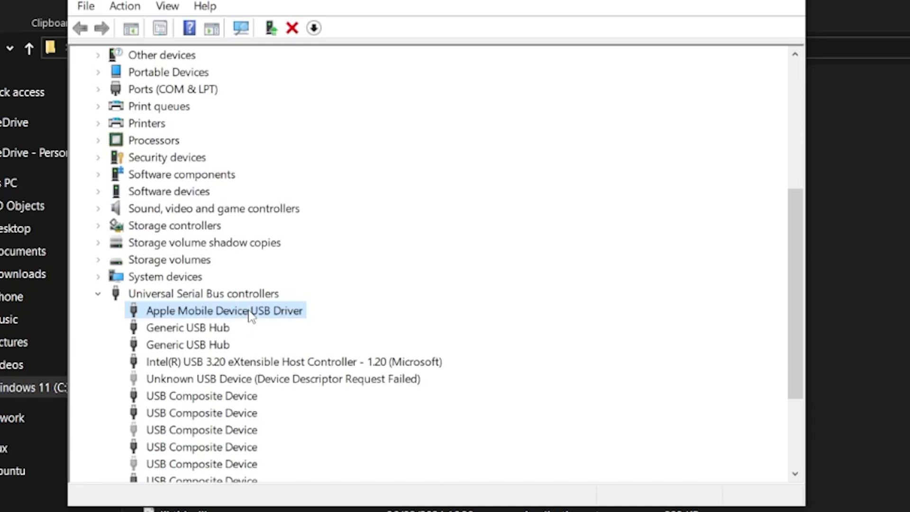
right_click(249, 314)
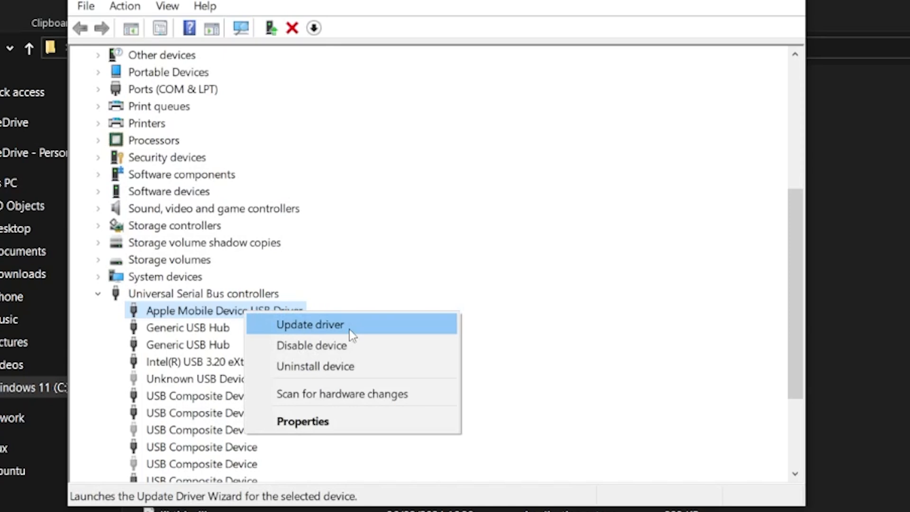
left_click(310, 325)
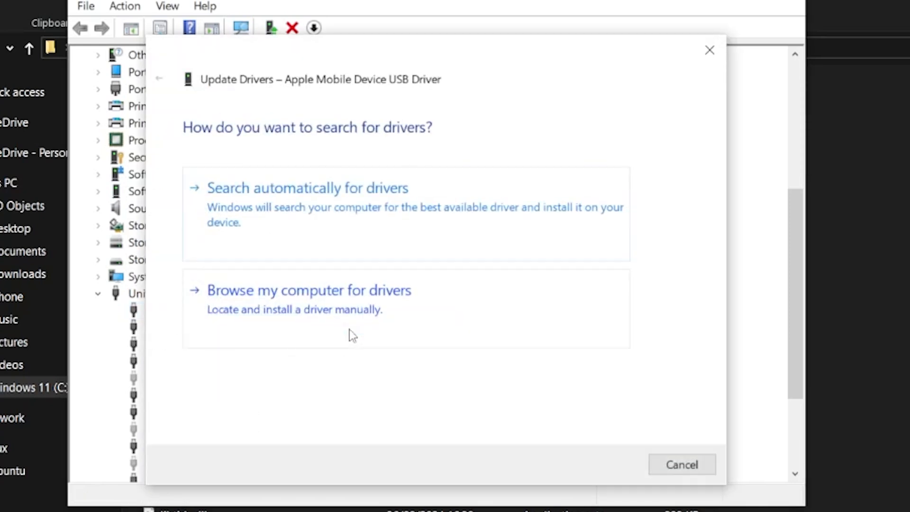
- Choose Browse my computer and Have Disk to supply the driver from a disk location
left_click(309, 290)
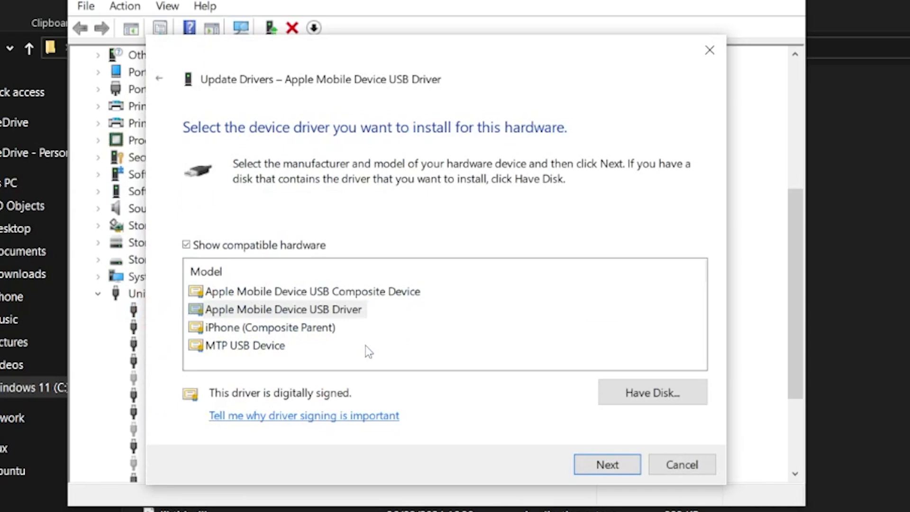
left_click(285, 310)
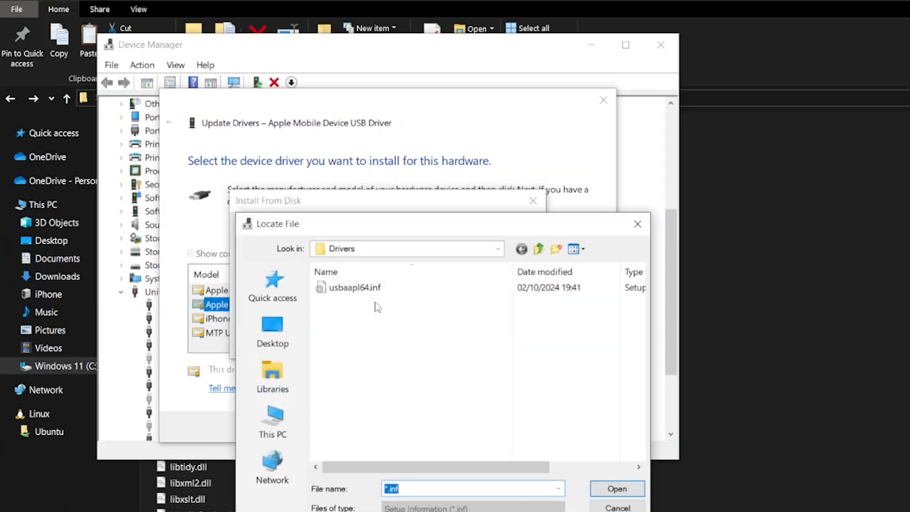
- Select usbaapl64.inf in the Drivers folder and confirm it as the Install From Disk location
left_click(353, 288)
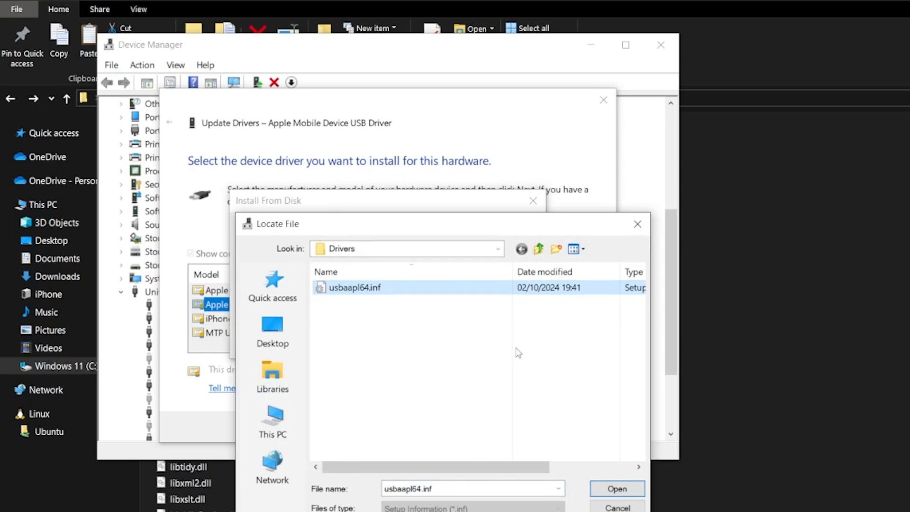
left_click(498, 249)
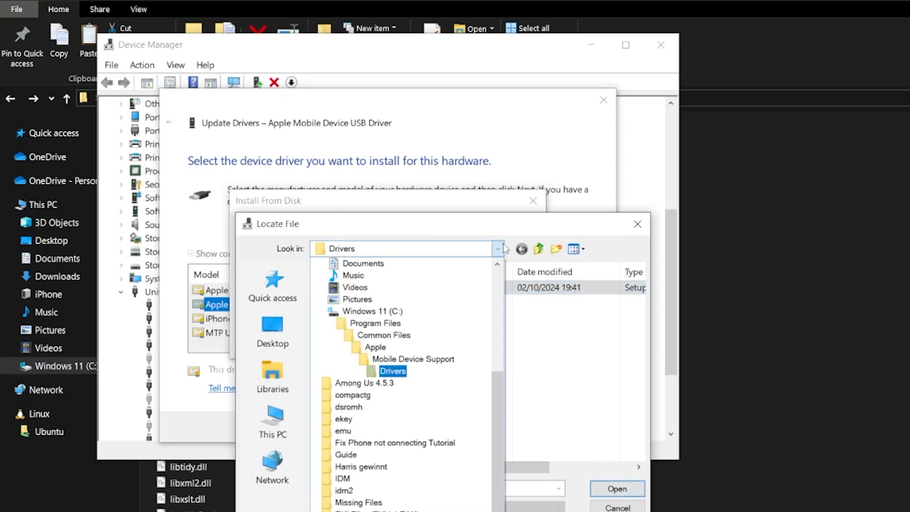
left_click(375, 347)
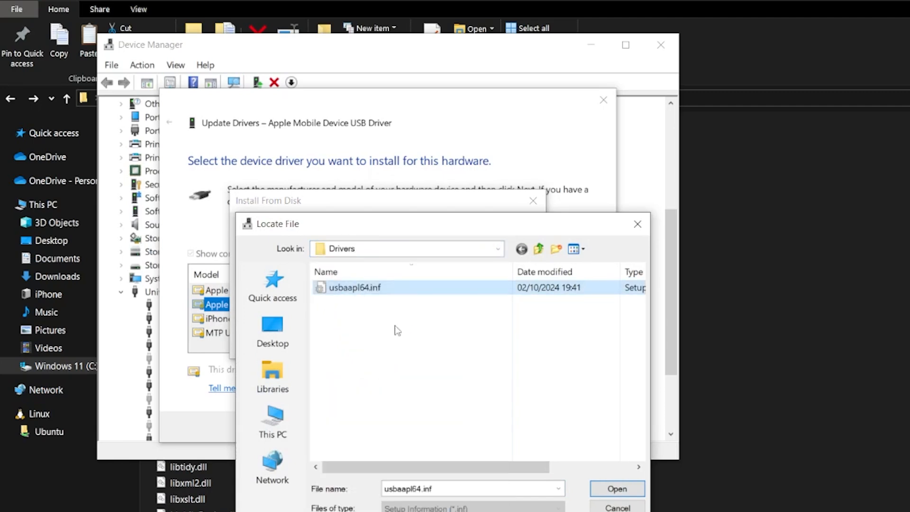
left_click(617, 488)
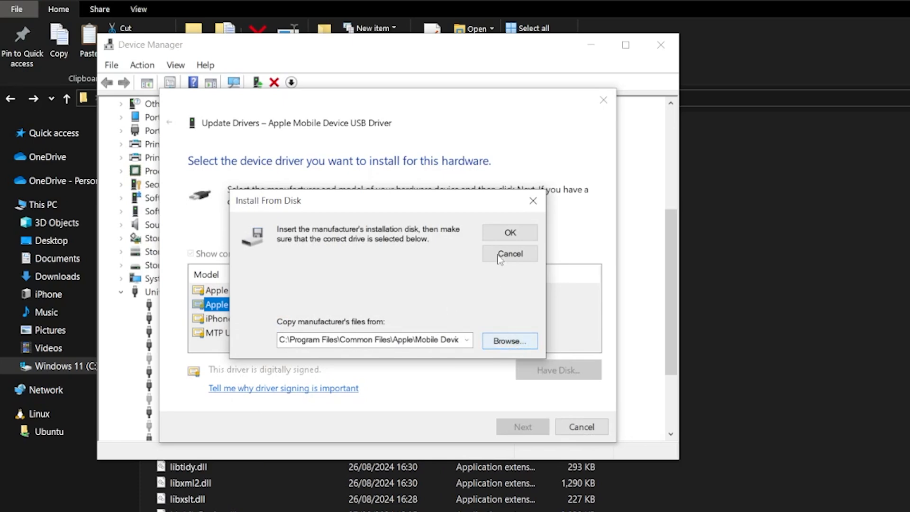
left_click(510, 254)
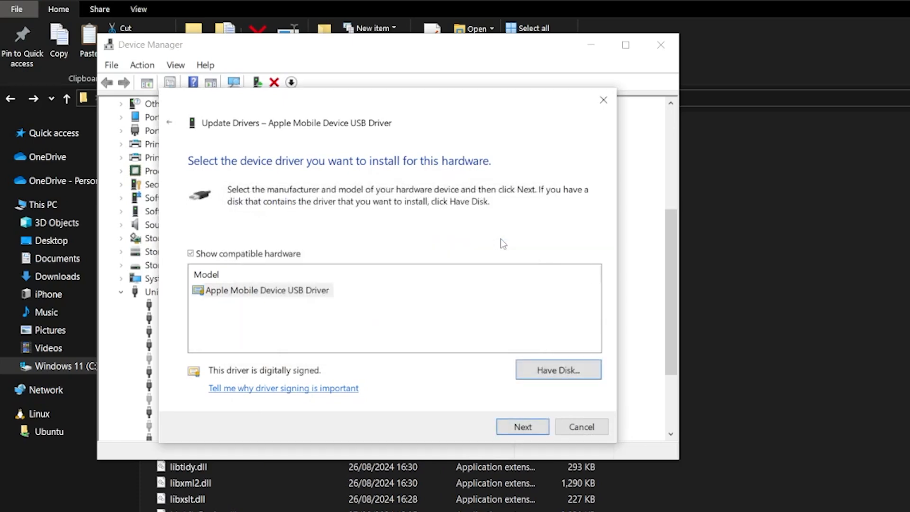
- Install the Apple Mobile Device USB Driver and close the wizard, reaching the restart prompt
left_click(522, 426)
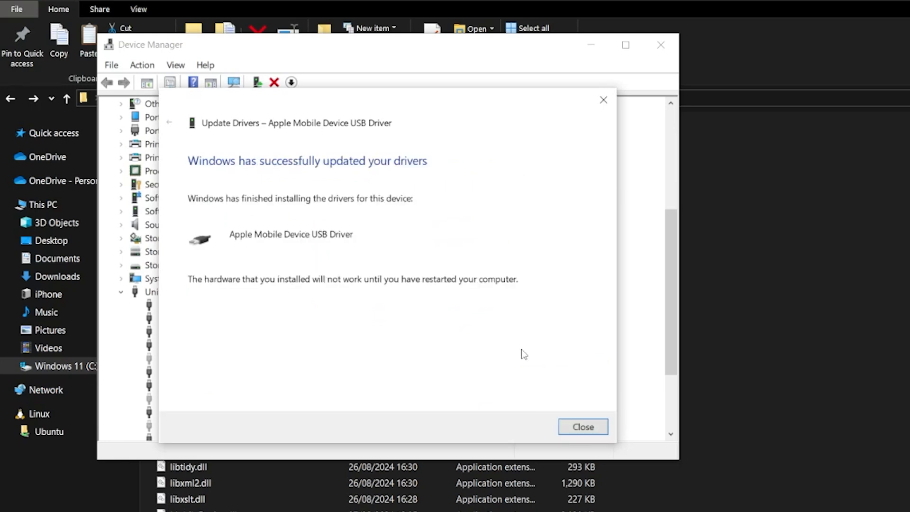
left_click(583, 426)
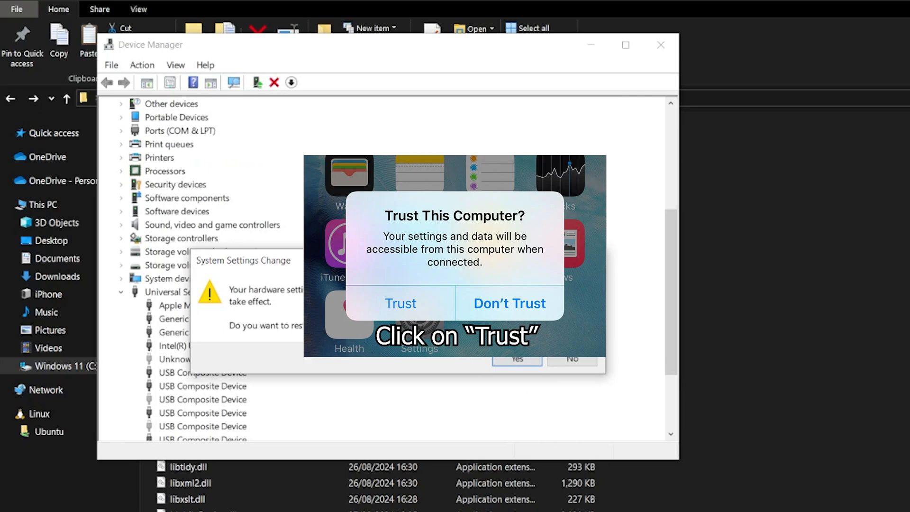
left_click(400, 303)
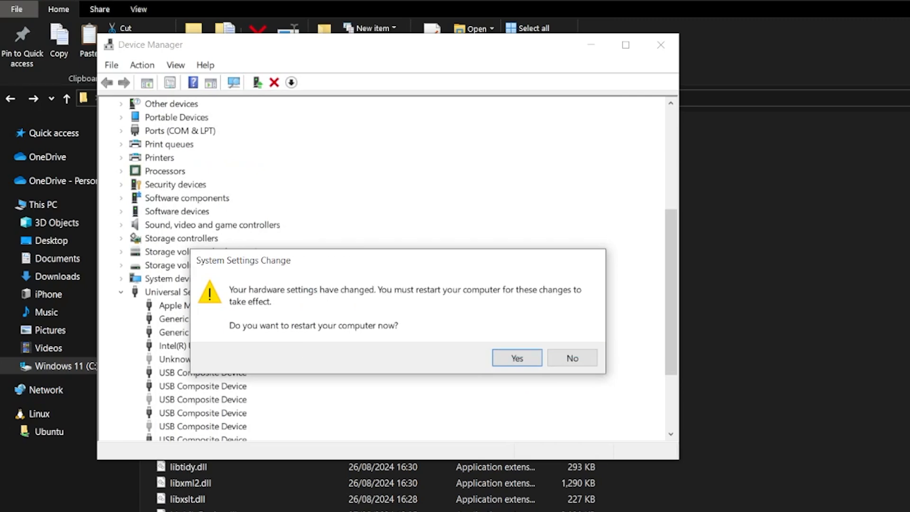